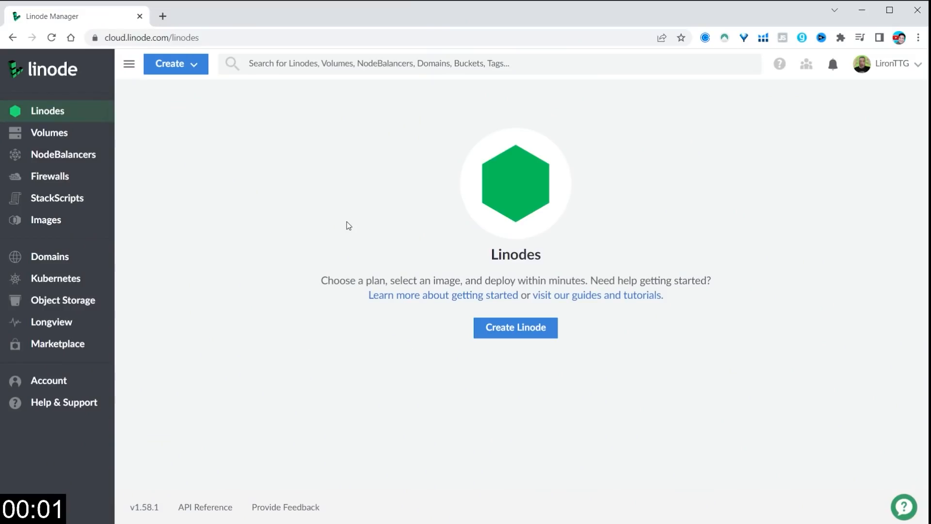
mouse_move(343, 248)
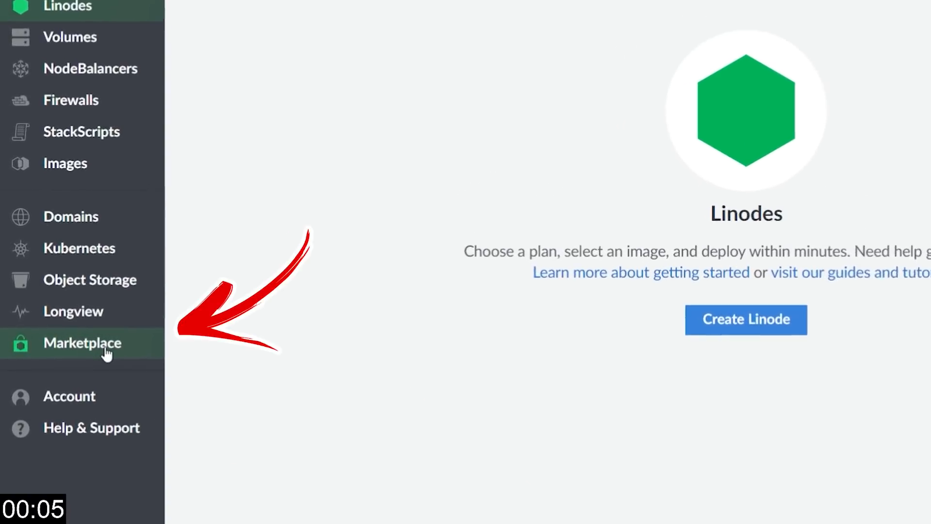
- Browse the Linode Marketplace app list and select the OpenVPN app
left_click(82, 343)
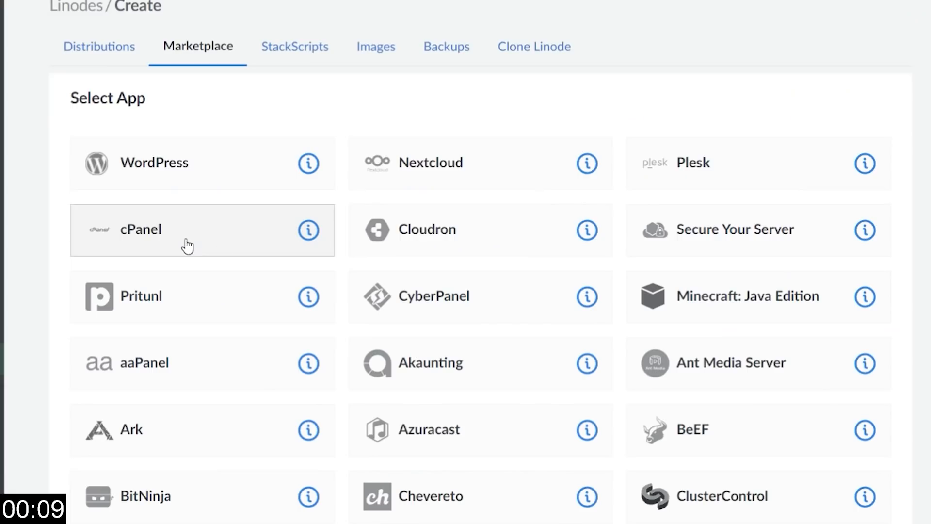
scroll("down", 3)
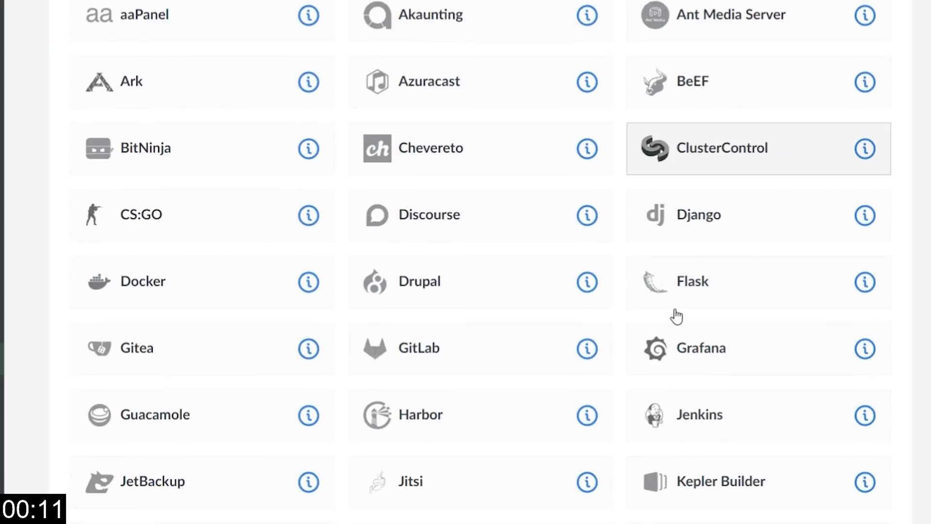
scroll("down", 3)
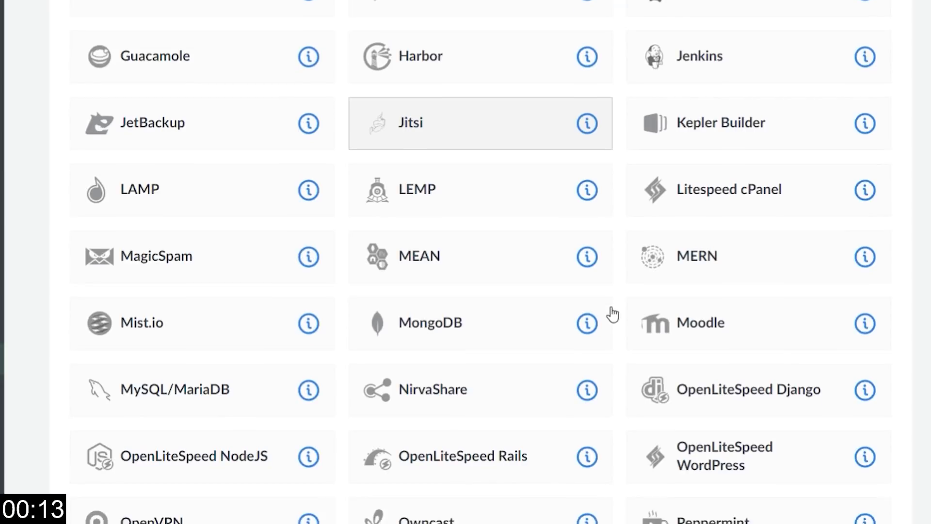
scroll("down", 3)
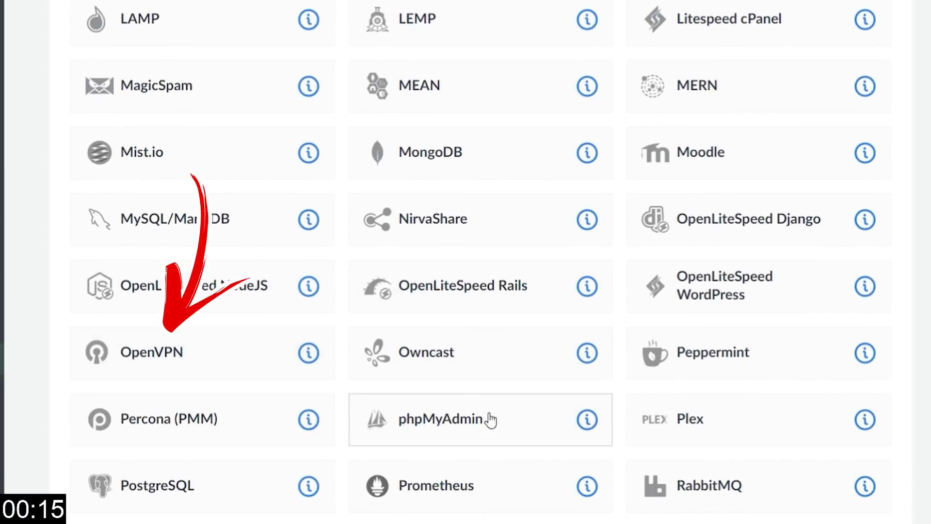
mouse_move(184, 347)
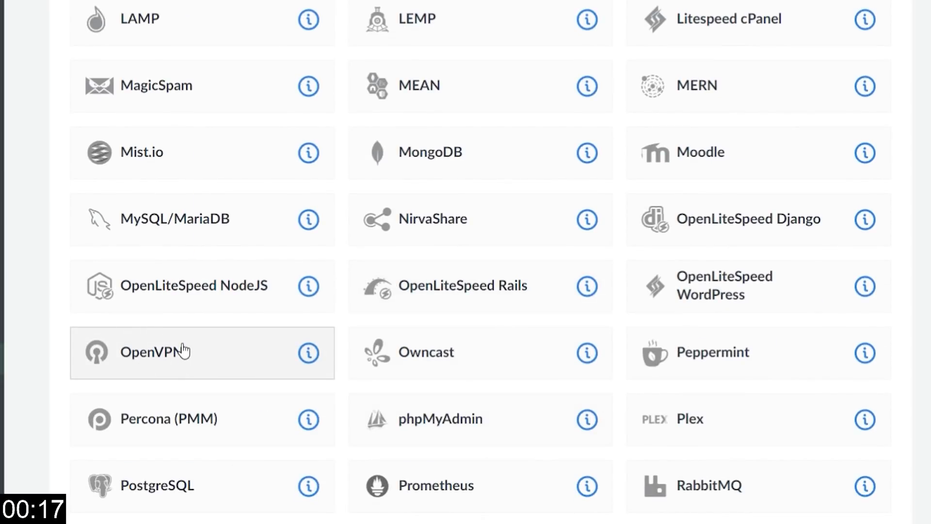
scroll("down", 3)
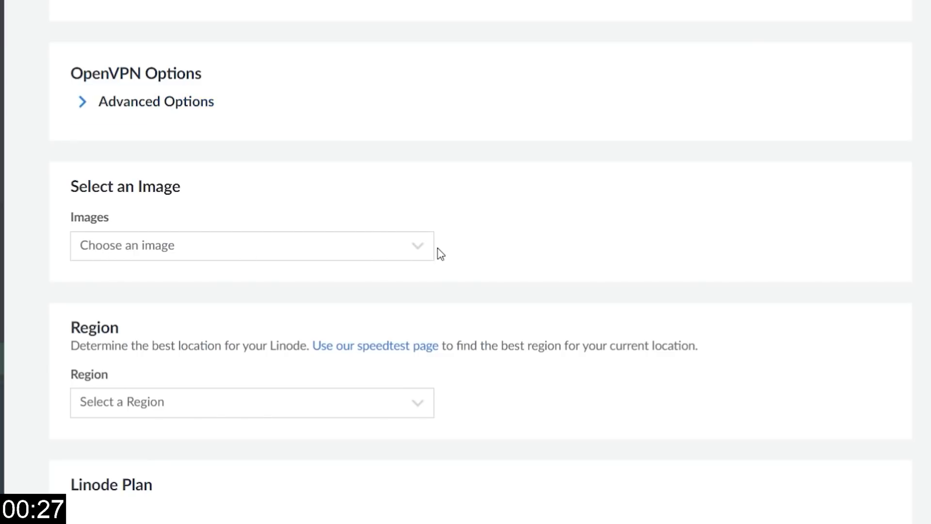
- Set the OpenVPN Linode's image to Debian 11 and its region to Dallas, TX
left_click(251, 246)
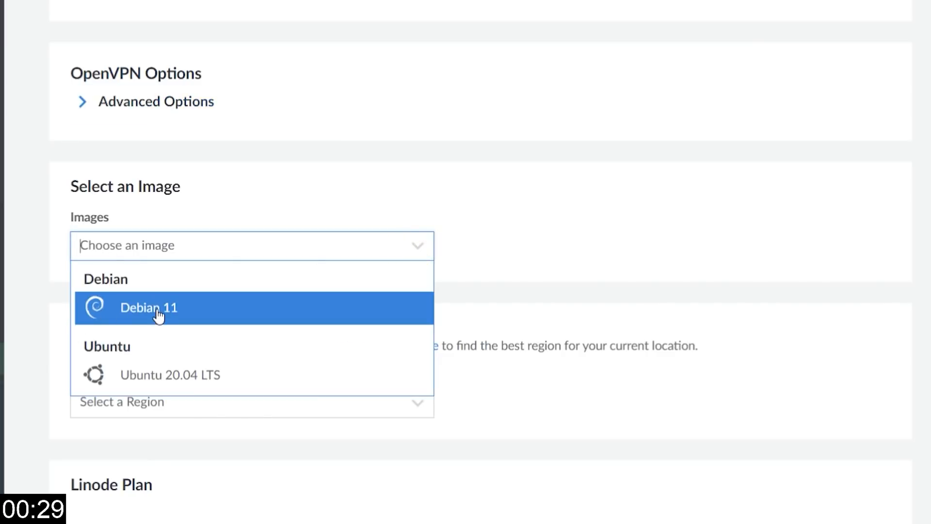
left_click(148, 307)
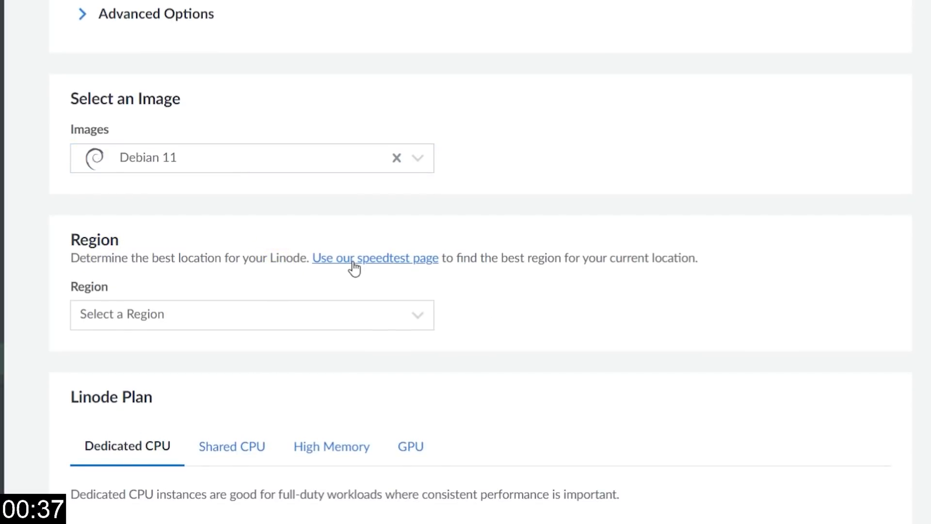
left_click(252, 315)
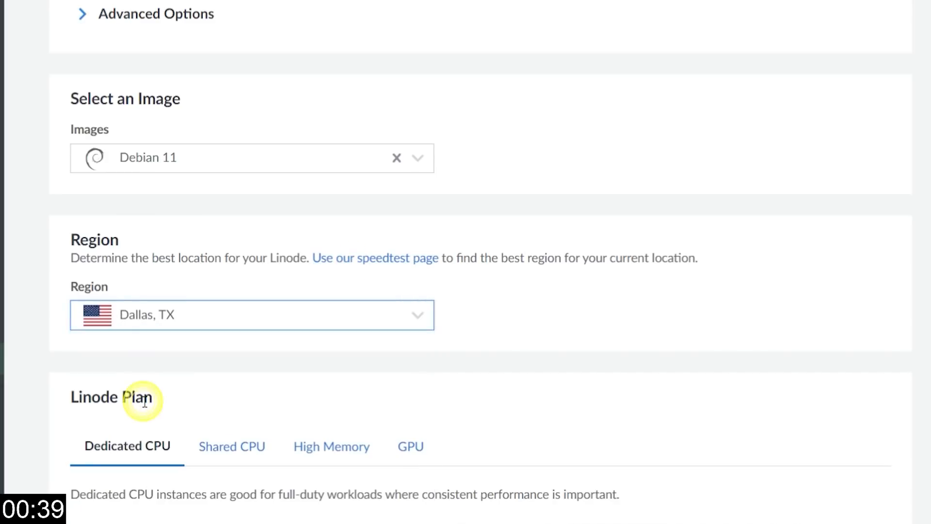
left_click(231, 446)
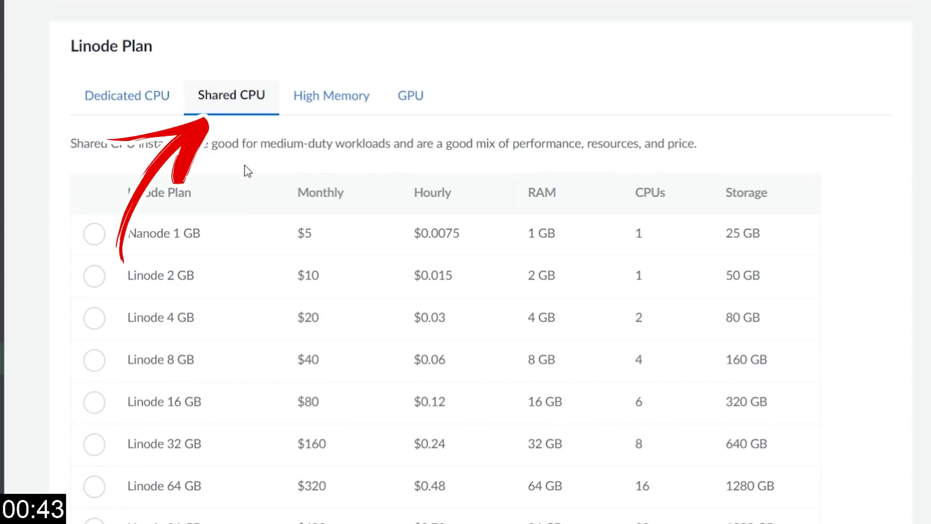
- Replace the default label openvpn-us-central with OpenVPNUSA
scroll("down", 3)
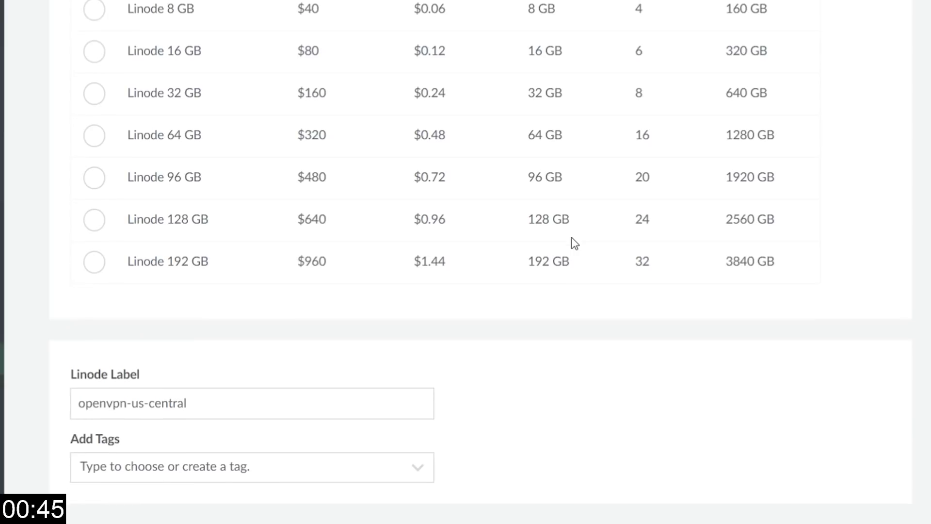
scroll("down", 3)
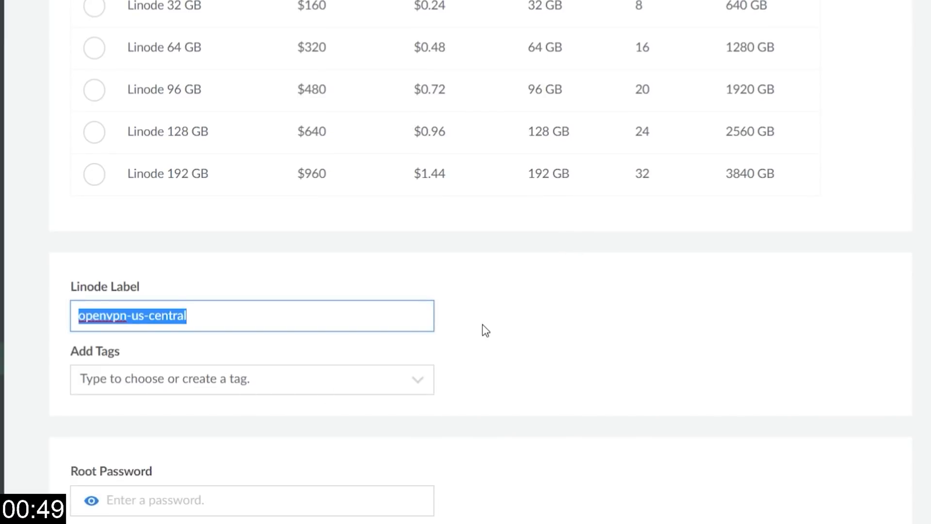
type("OpenVPN")
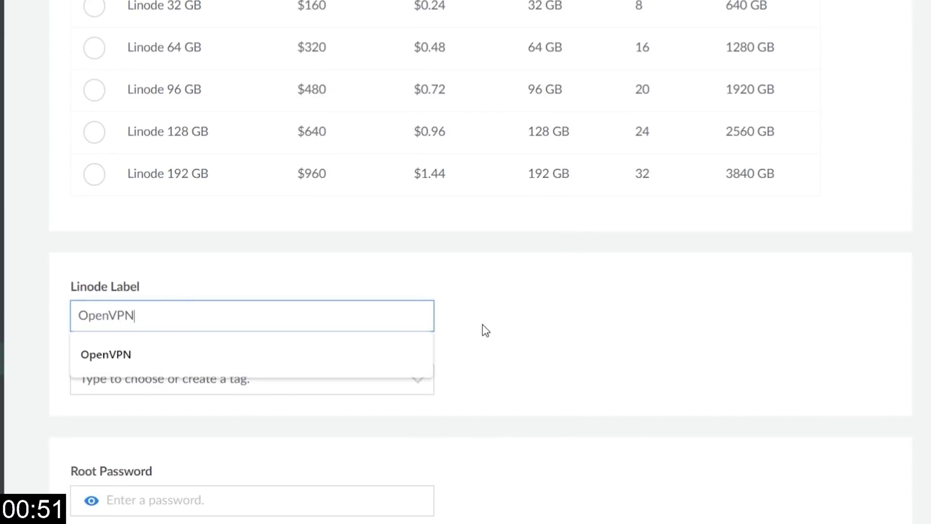
type("US")
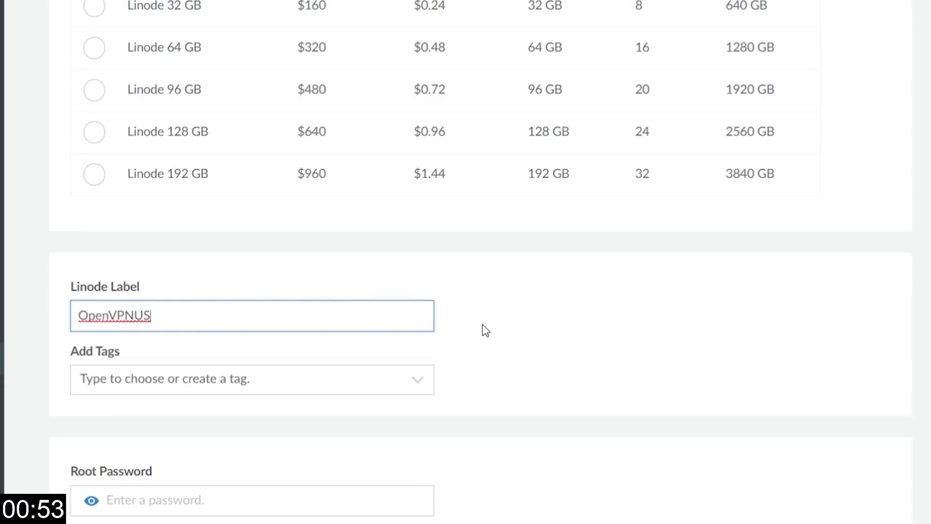
type("A")
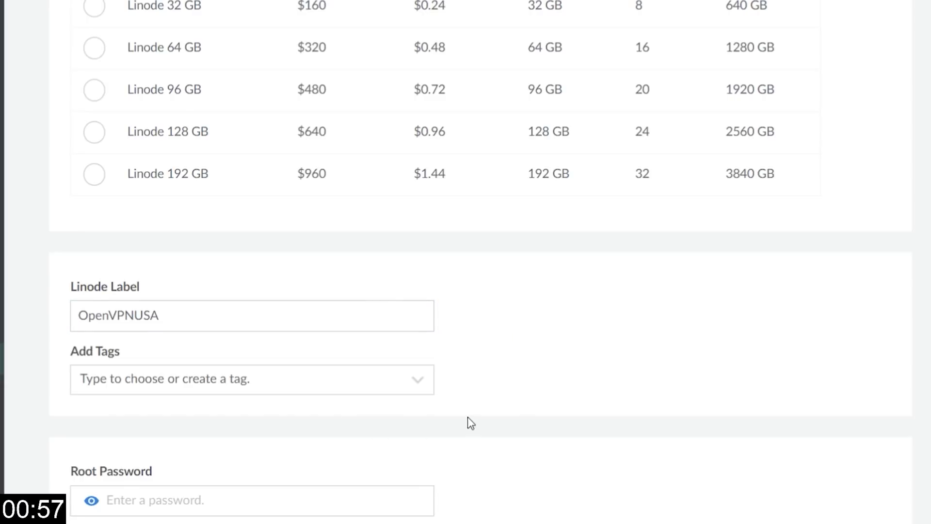
- Enter a Good-strength root password and create the OpenVPNUSA Linode
scroll("down", 3)
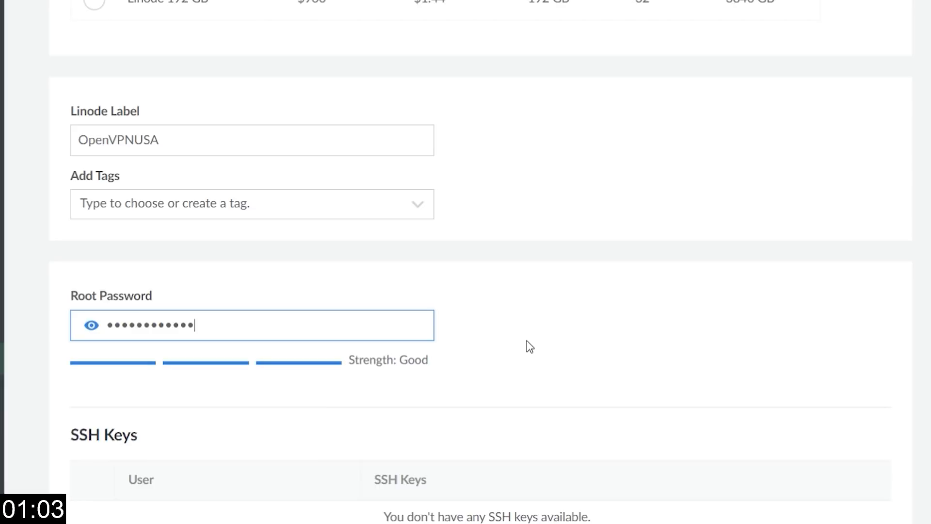
mouse_move(658, 374)
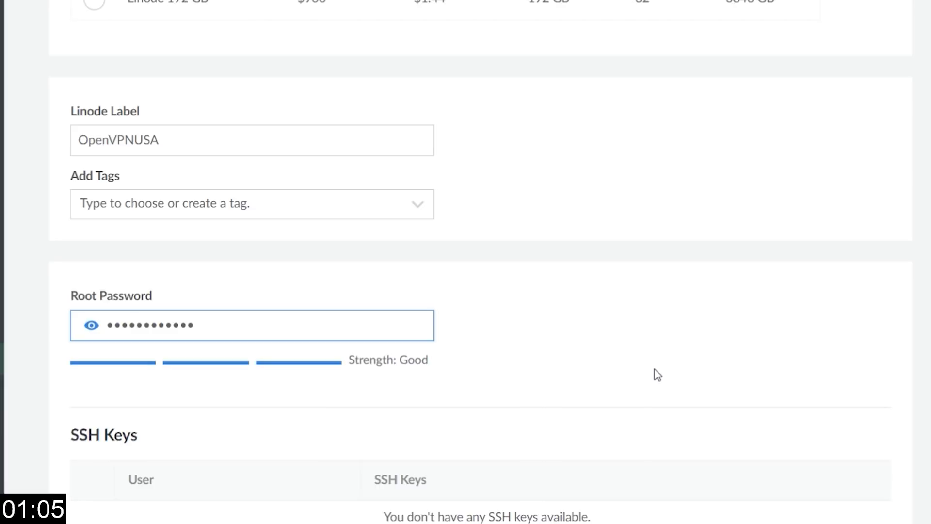
scroll("down", 3)
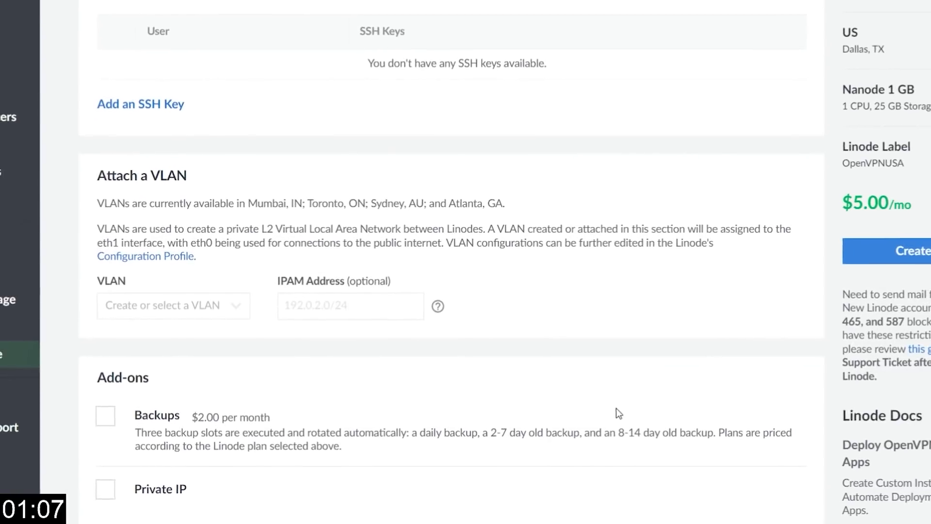
scroll("up", 3)
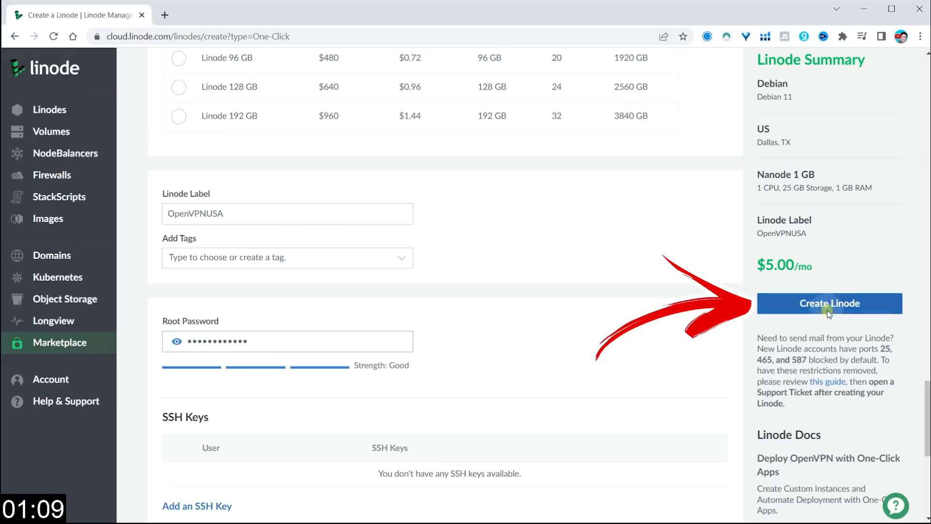
left_click(829, 302)
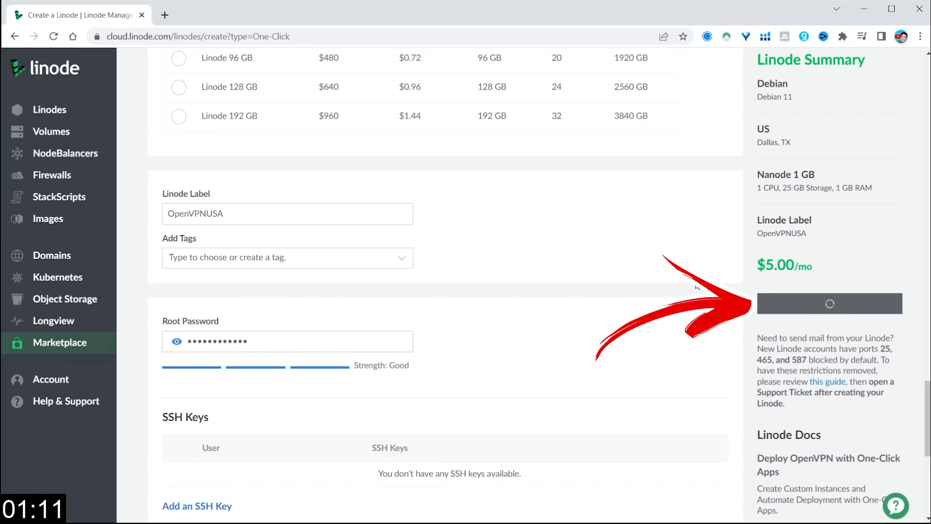
left_click(830, 304)
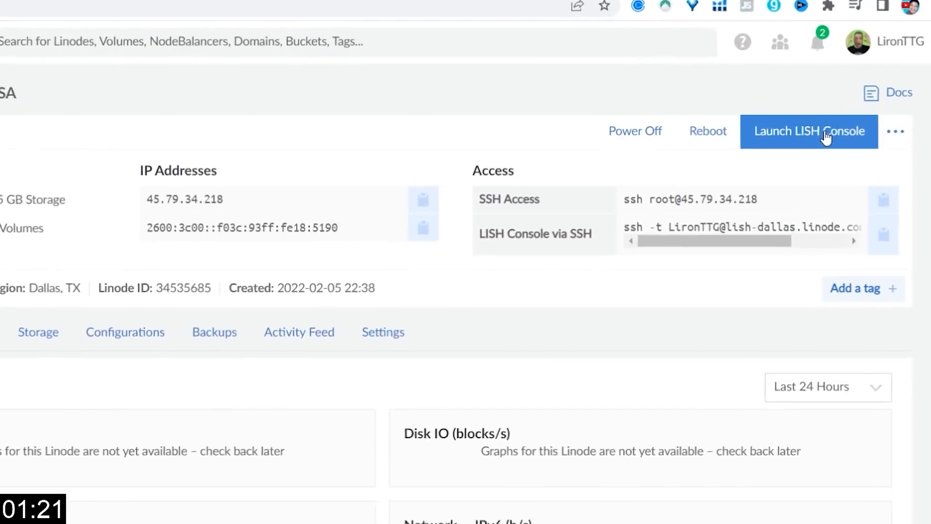
- Briefly open the LISH console, then copy the server IP 45.79.34.218 from the Linode page
left_click(809, 132)
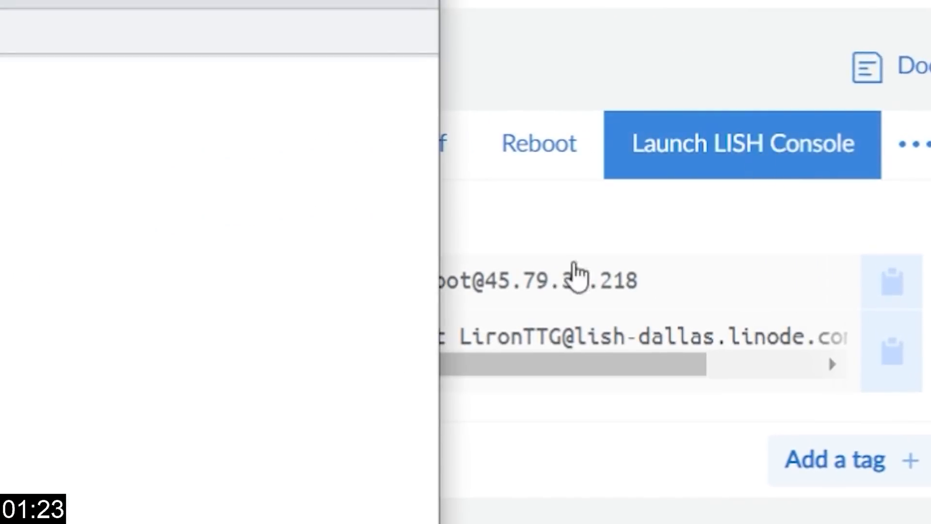
left_click(742, 143)
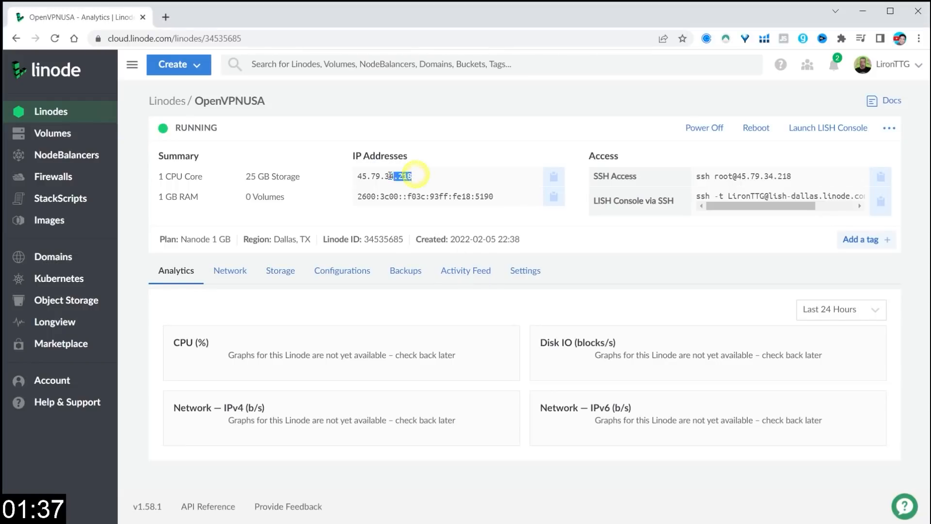
double_click(386, 176)
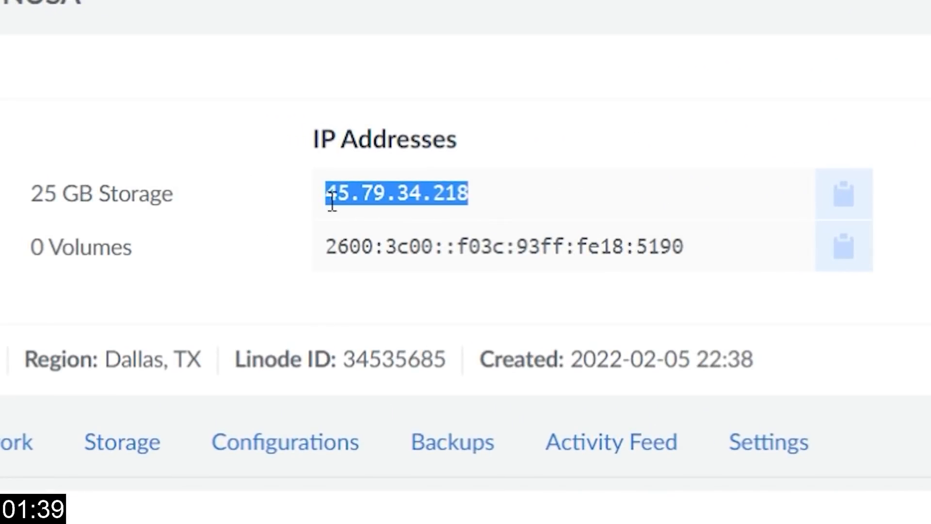
right_click(394, 193)
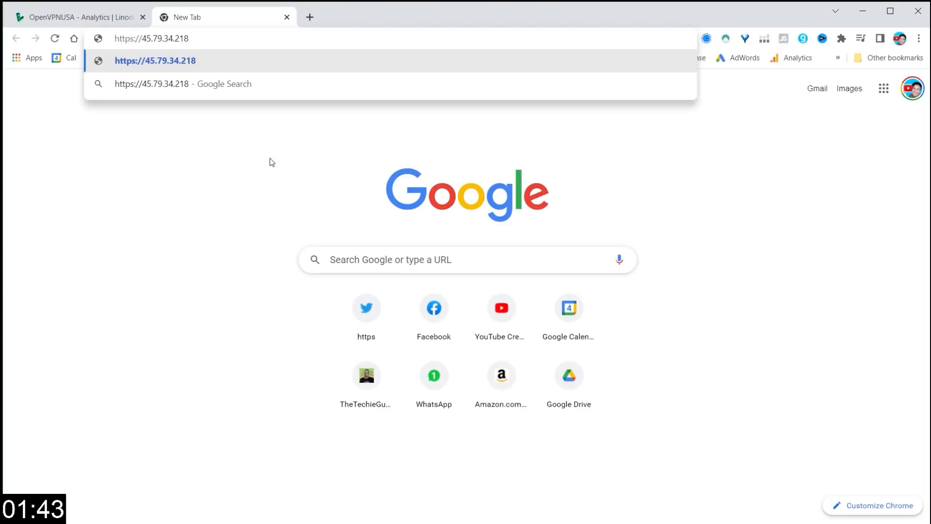
- Go to 45.79.34.218:943/admin and proceed past Chrome's untrusted-certificate warning
type(":94")
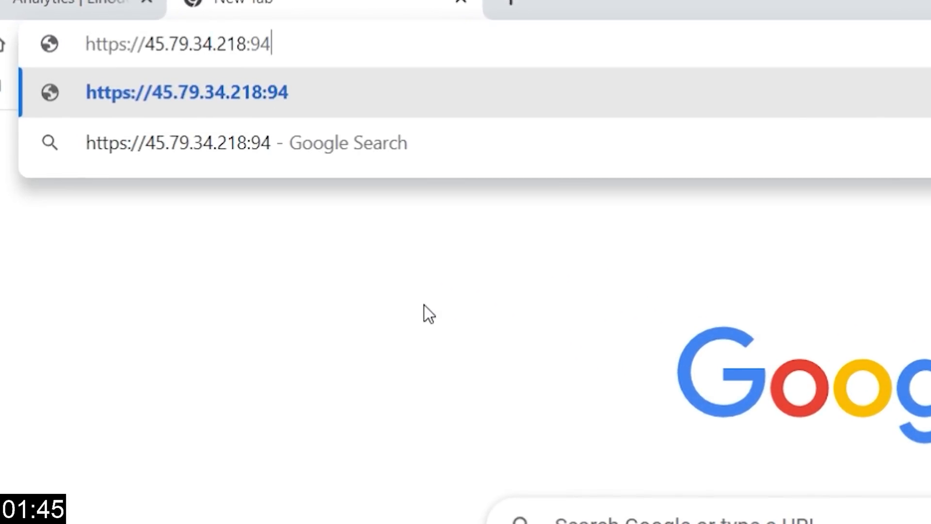
type("3/admin")
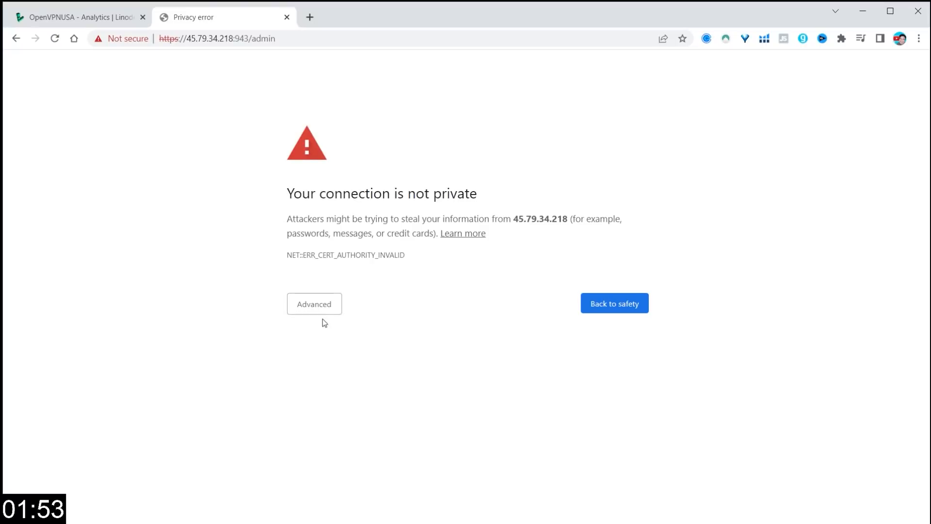
left_click(313, 303)
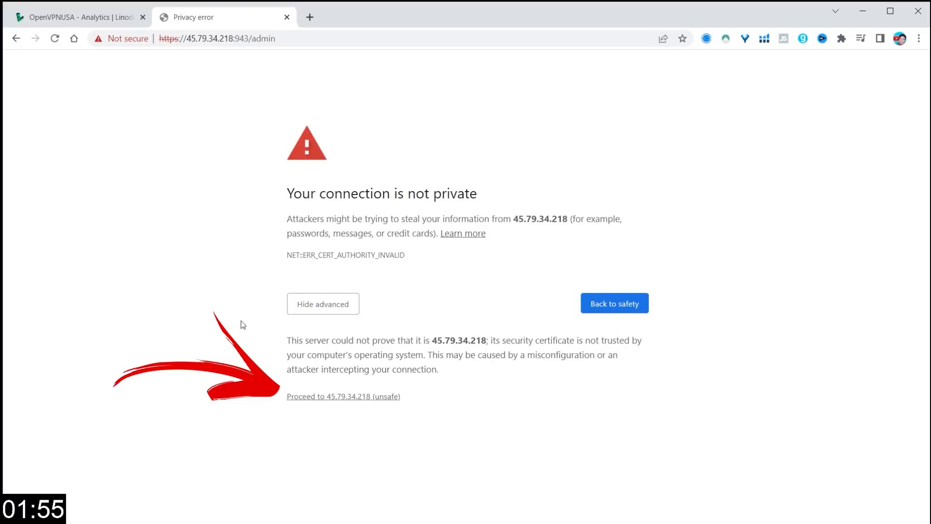
left_click(343, 396)
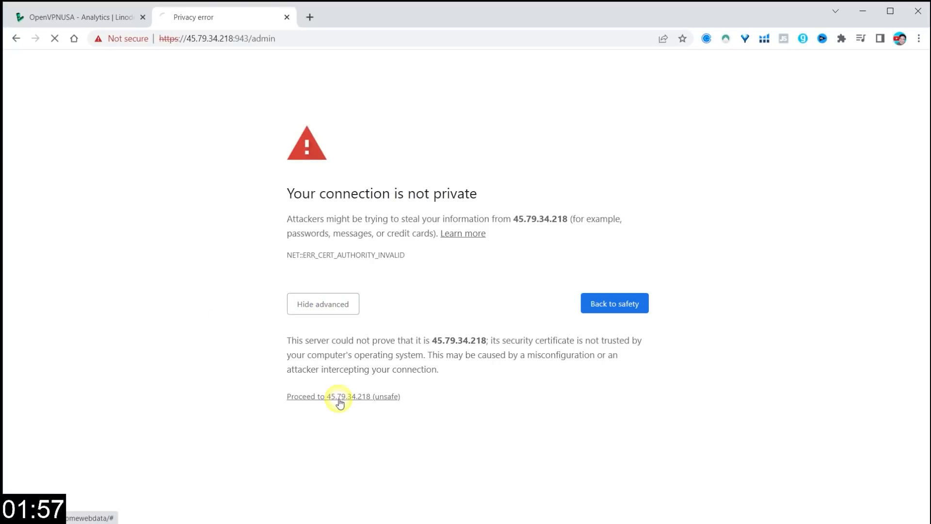
left_click(343, 397)
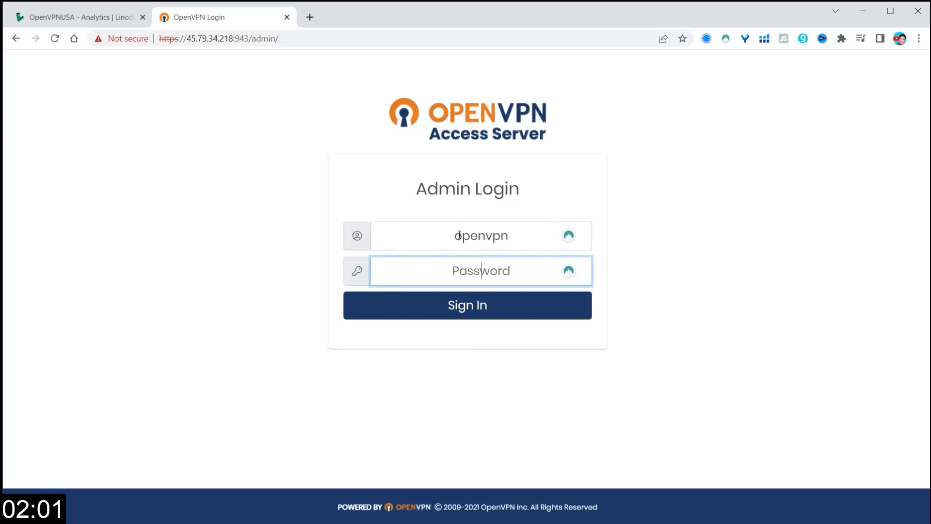
- Sign in as openvpn on the Access Server Admin Login page
left_click(467, 304)
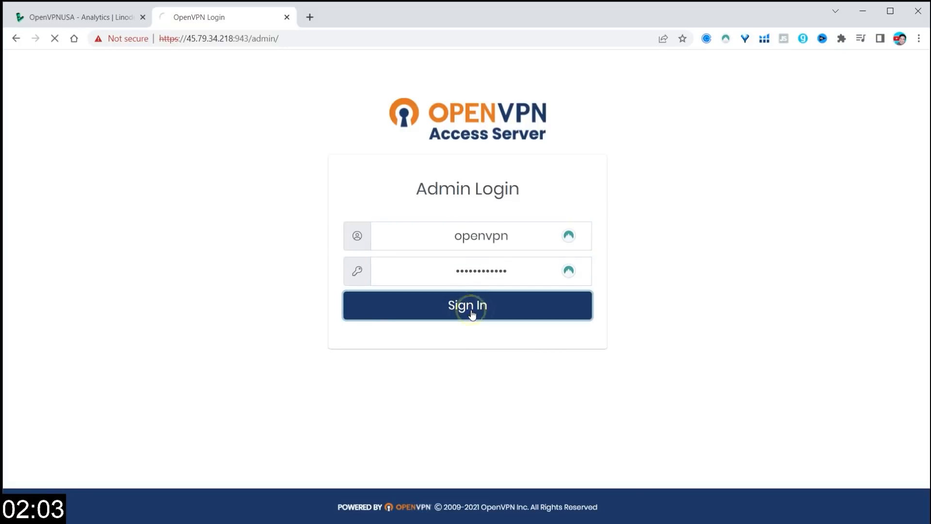
left_click(466, 305)
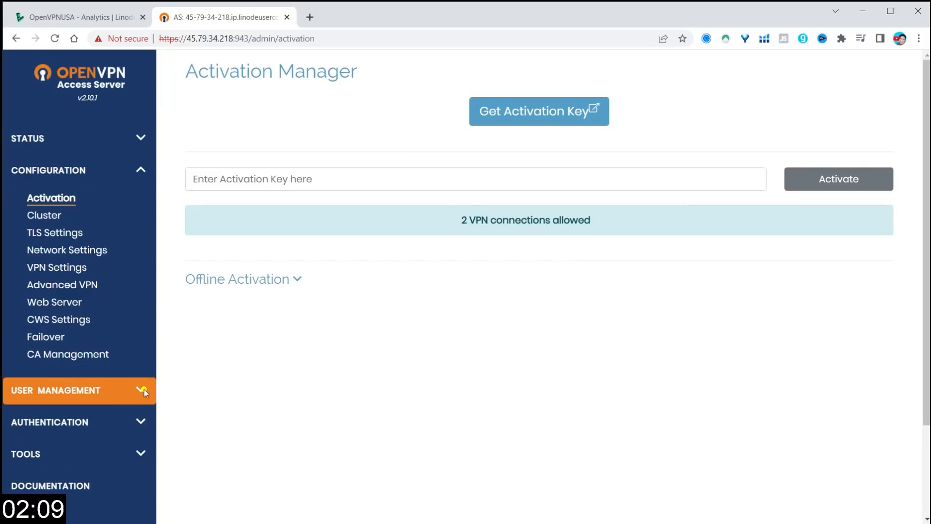
- Add username Liron under User Permissions and open its More Settings panel
left_click(56, 390)
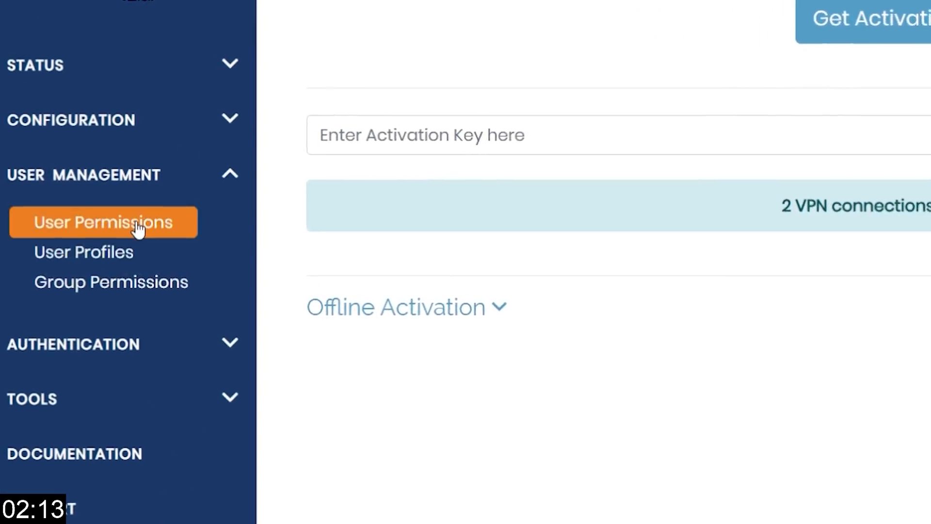
left_click(102, 222)
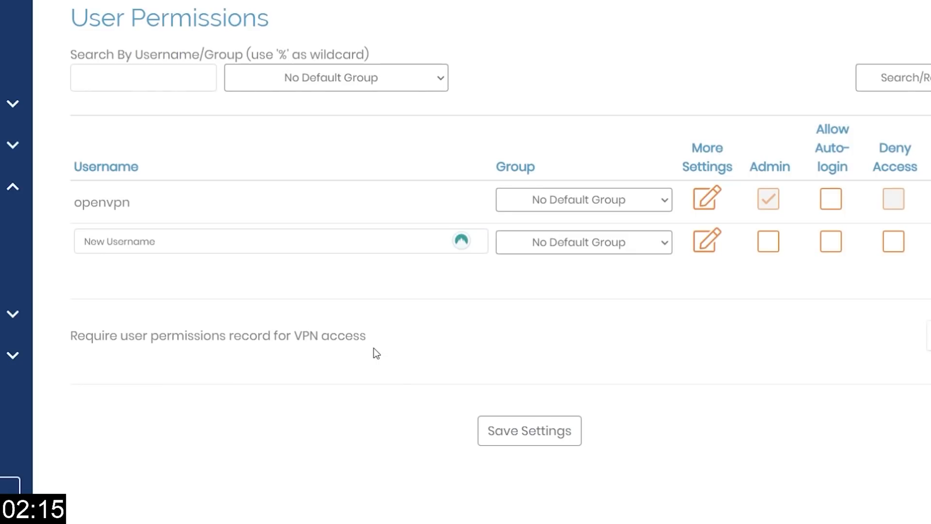
type("l")
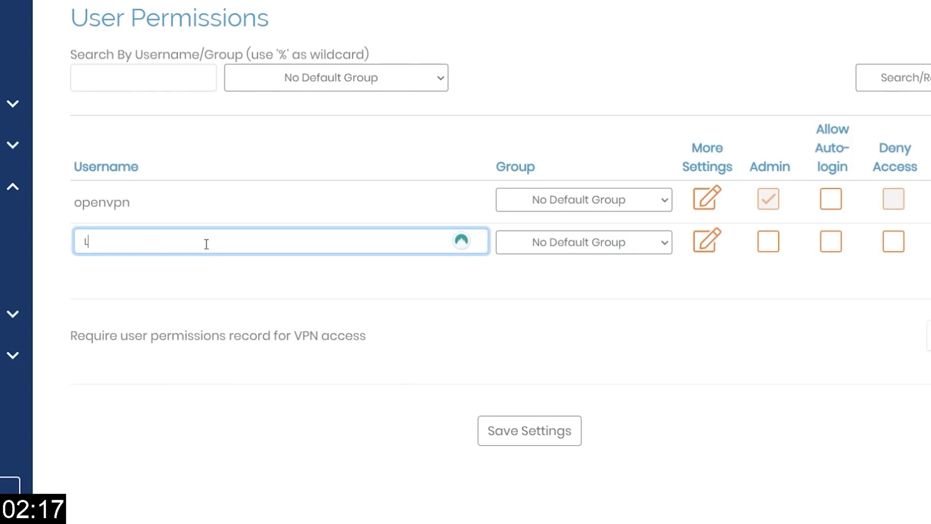
type("iron")
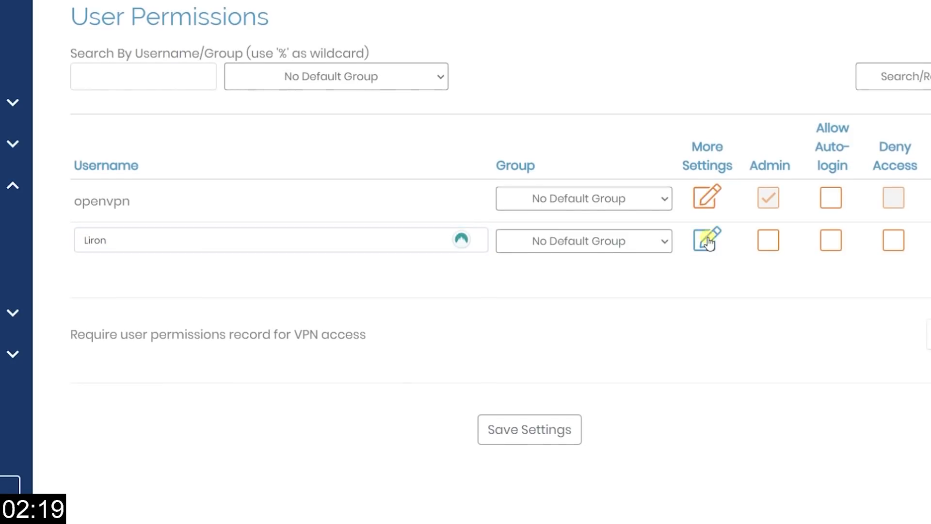
left_click(707, 241)
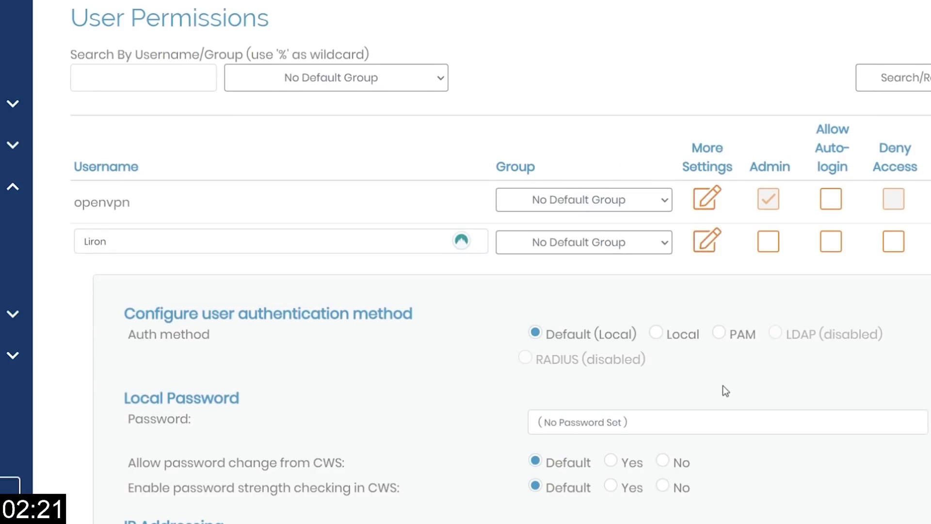
scroll("down", 3)
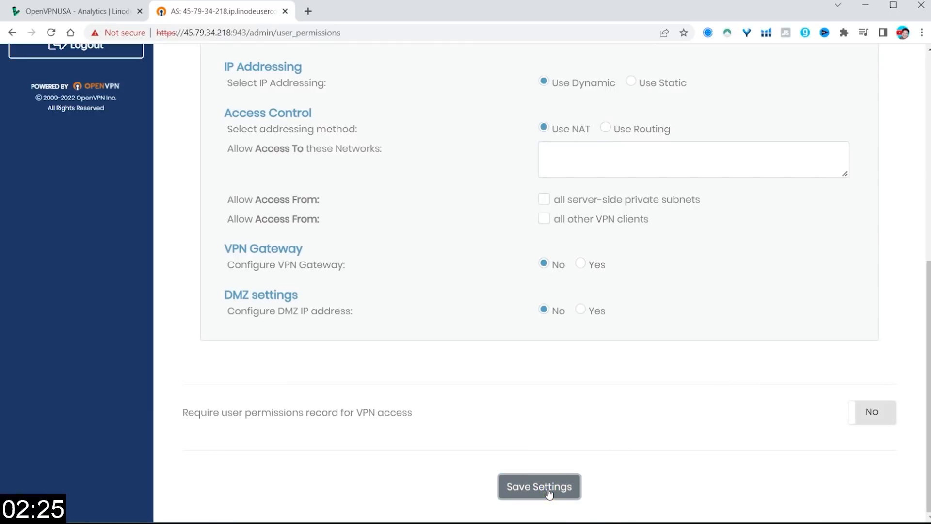
- Save user Liron, update the running server, and enable Allow Auto-login for Liron
left_click(539, 486)
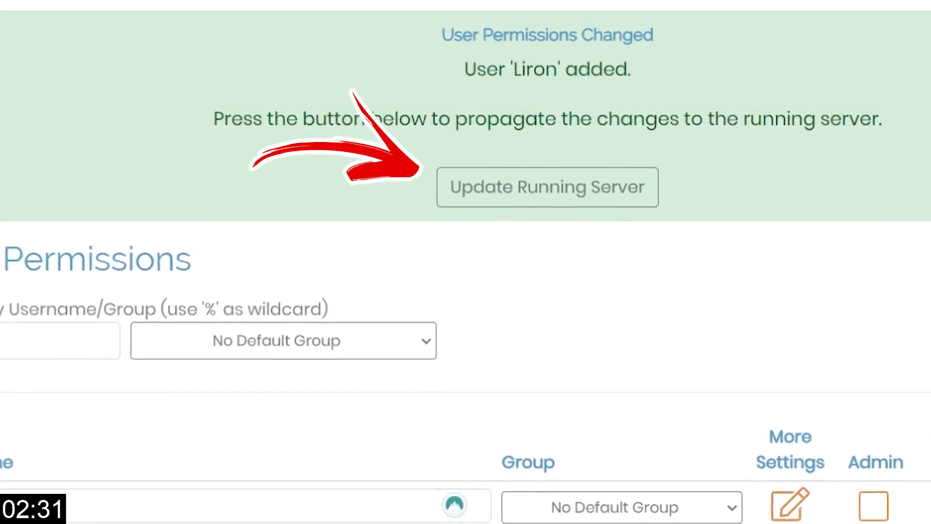
left_click(547, 188)
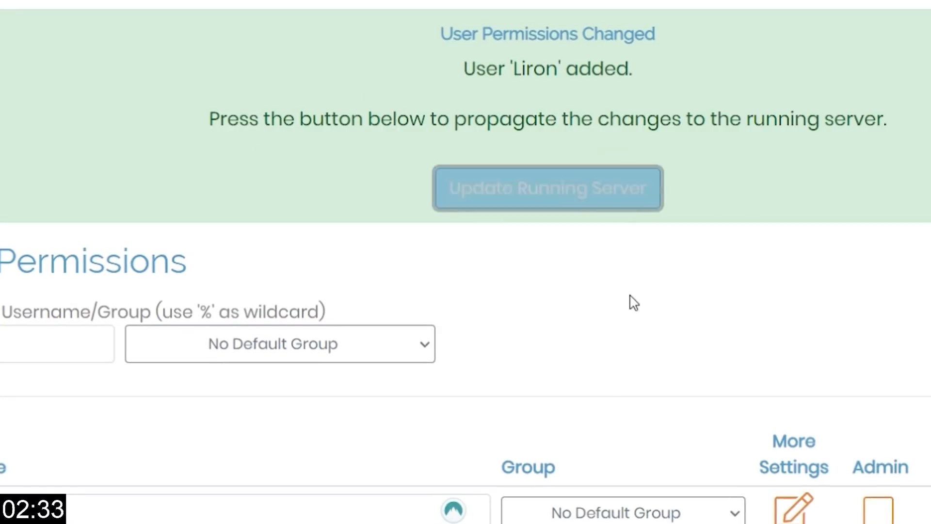
left_click(547, 187)
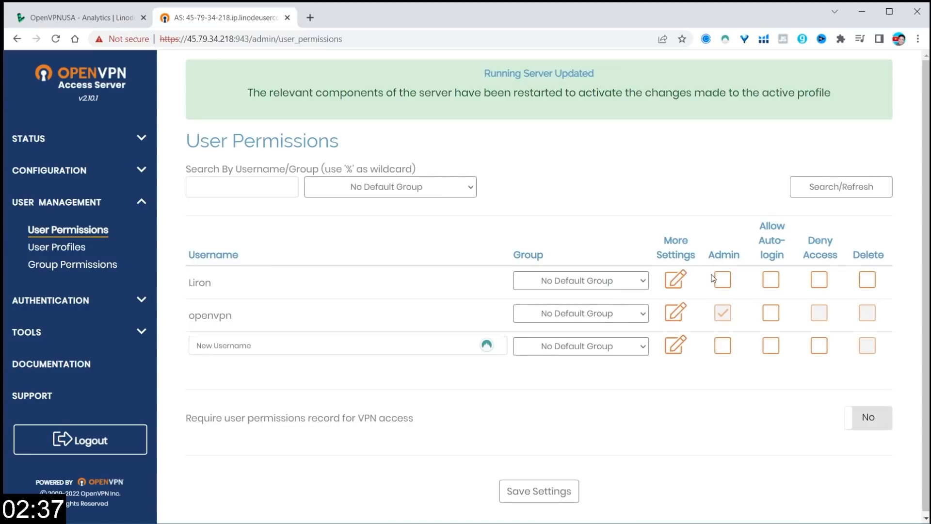
left_click(770, 280)
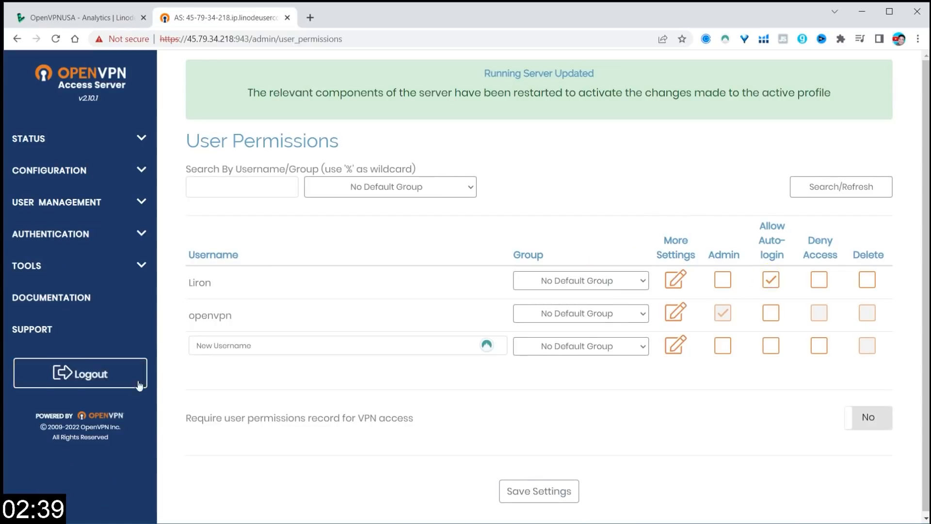
- Log out of the admin console and edit the URL to reach the user login portal
left_click(79, 373)
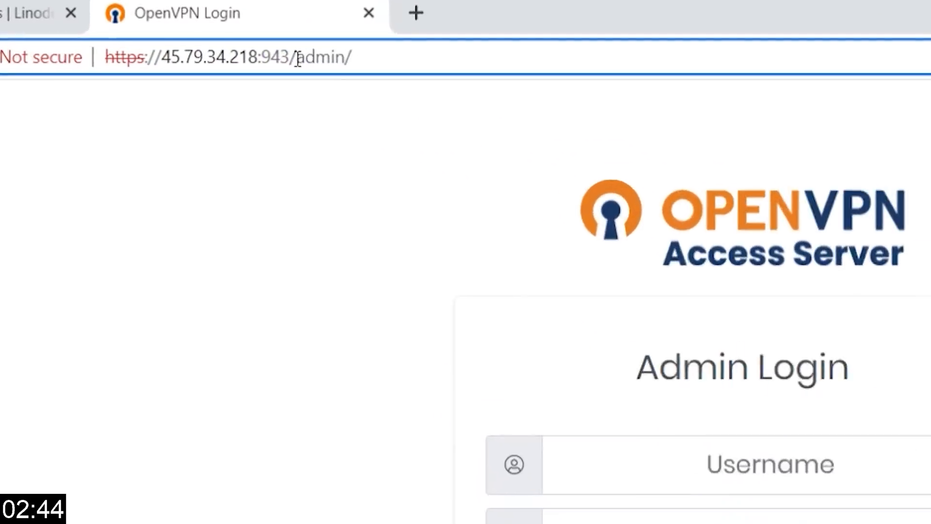
left_click(238, 57)
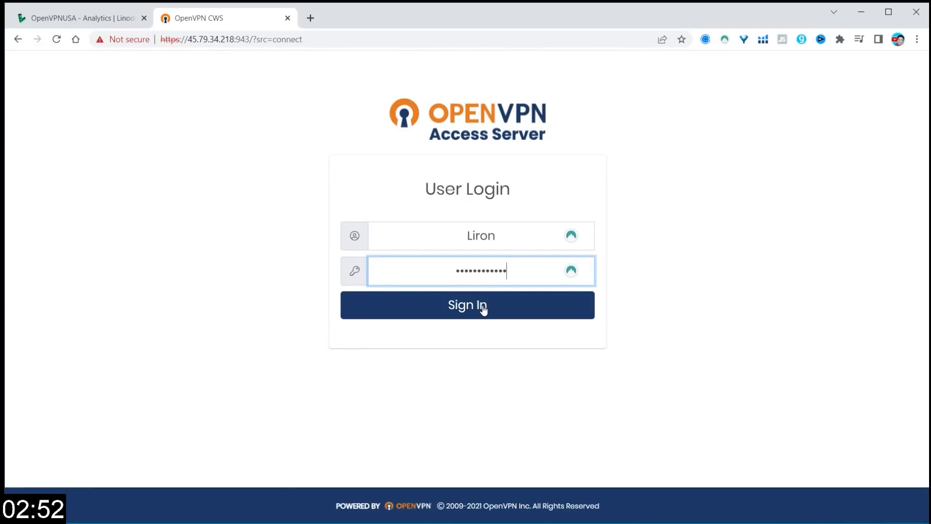
- Sign in as Liron, download the recommended Windows OpenVPN Connect installer, and complete its setup wizard
left_click(467, 305)
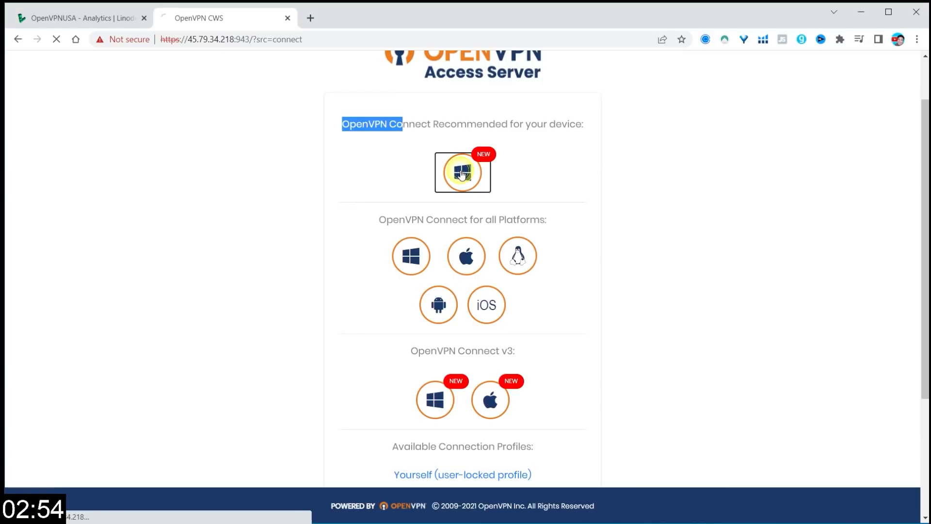
left_click(462, 172)
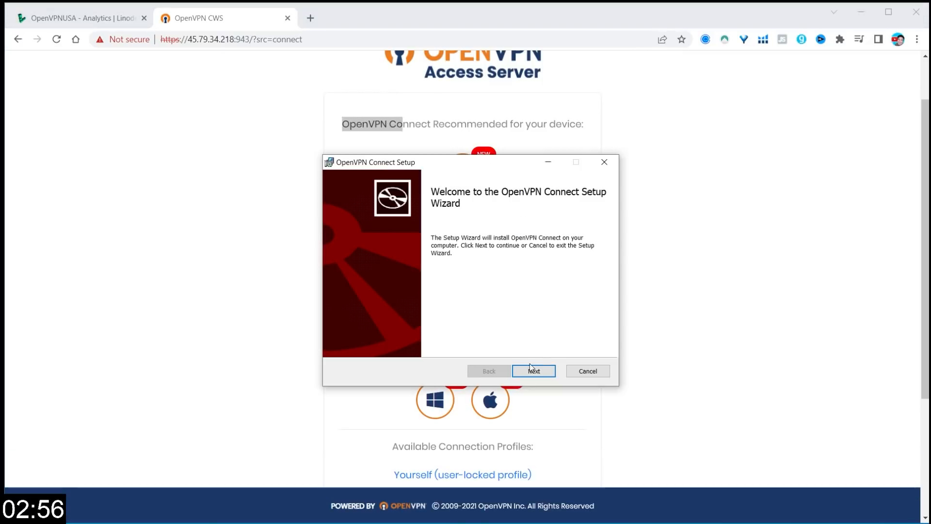
left_click(532, 370)
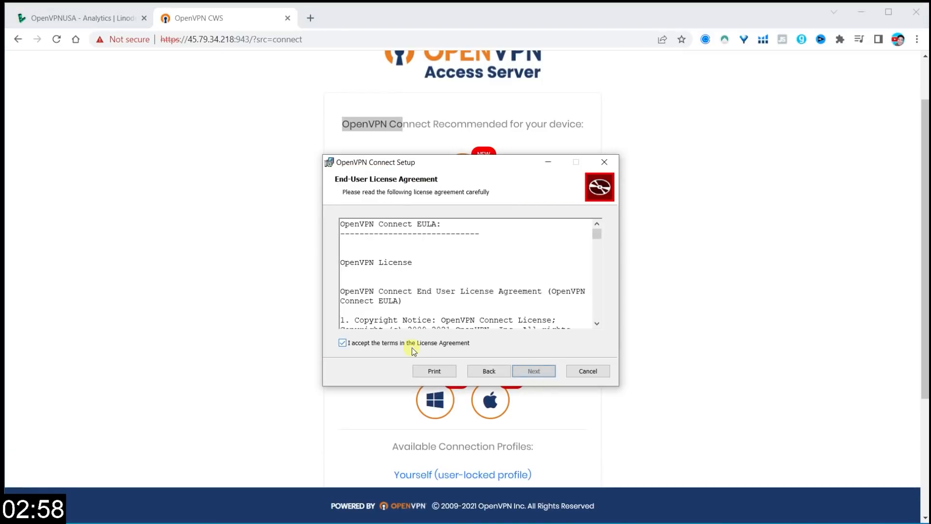
left_click(534, 371)
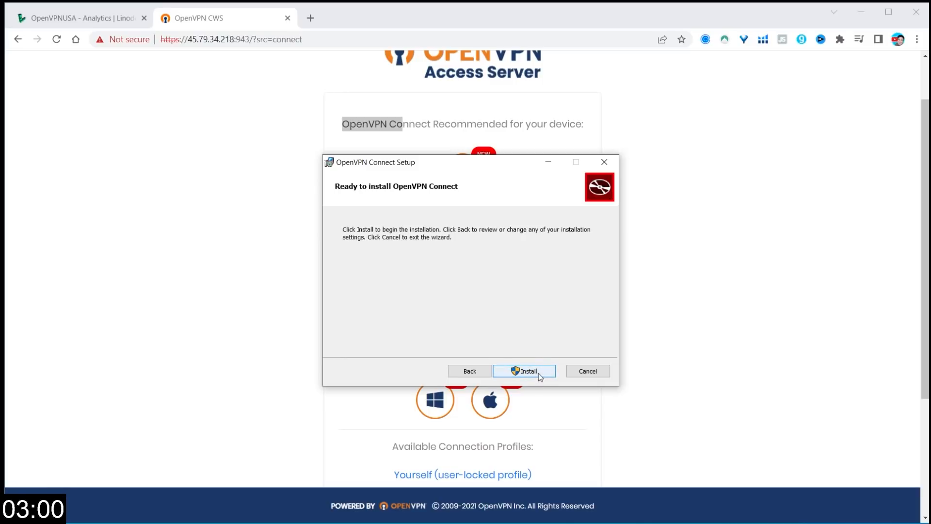
left_click(524, 371)
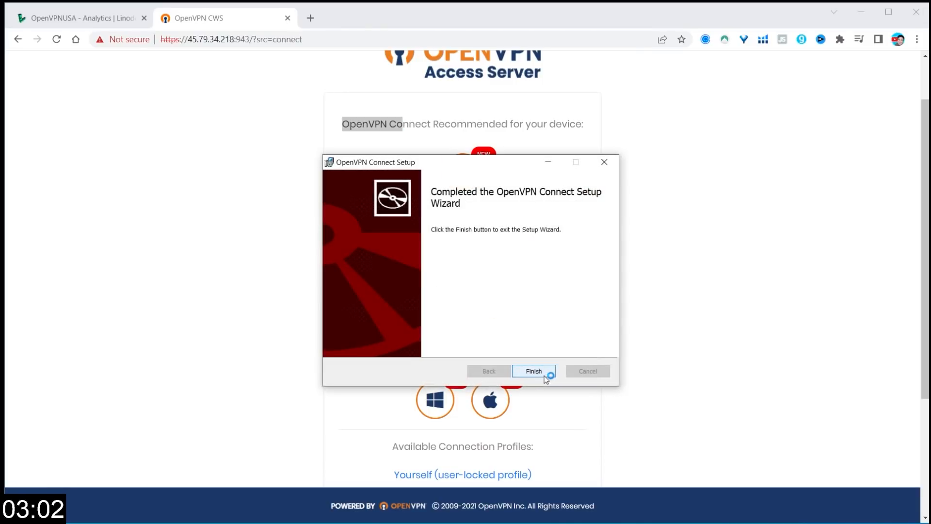
left_click(533, 370)
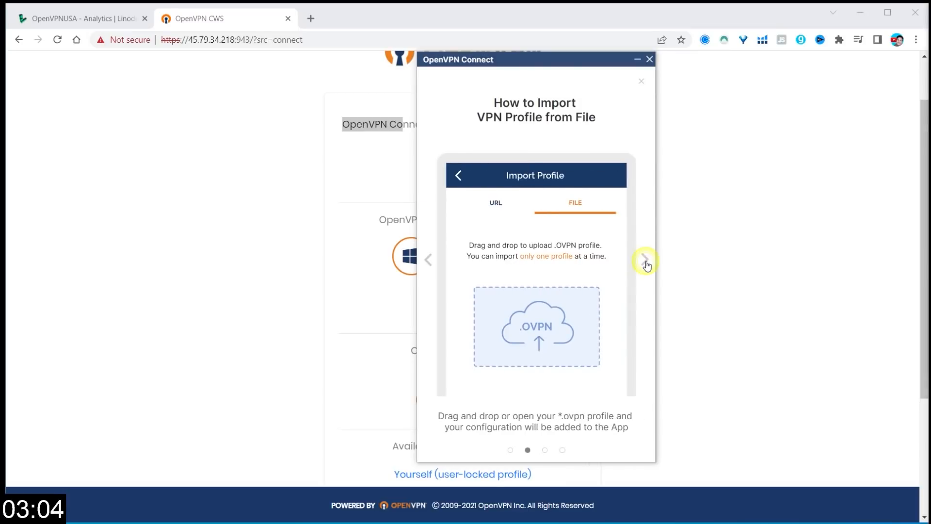
- Skip the 'How to Import VPN Profile' introduction to reach the Profiles list
left_click(640, 81)
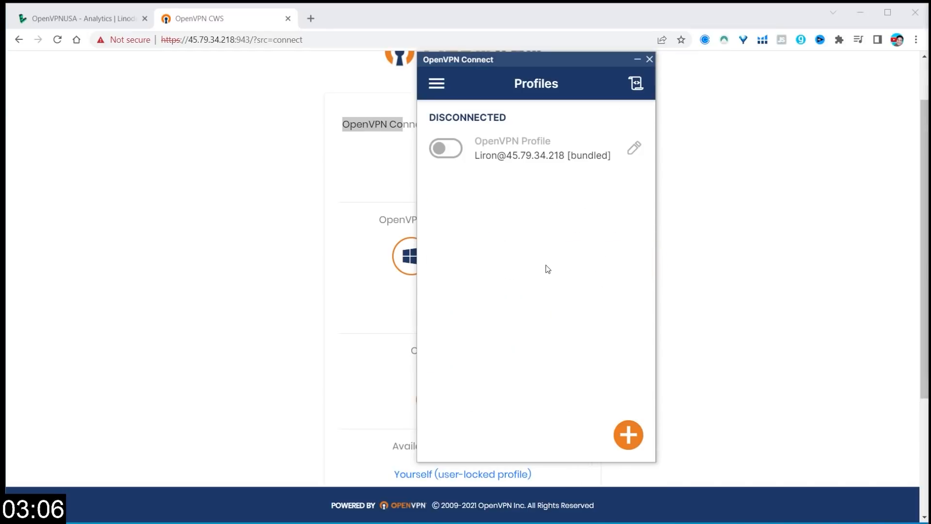
mouse_move(483, 141)
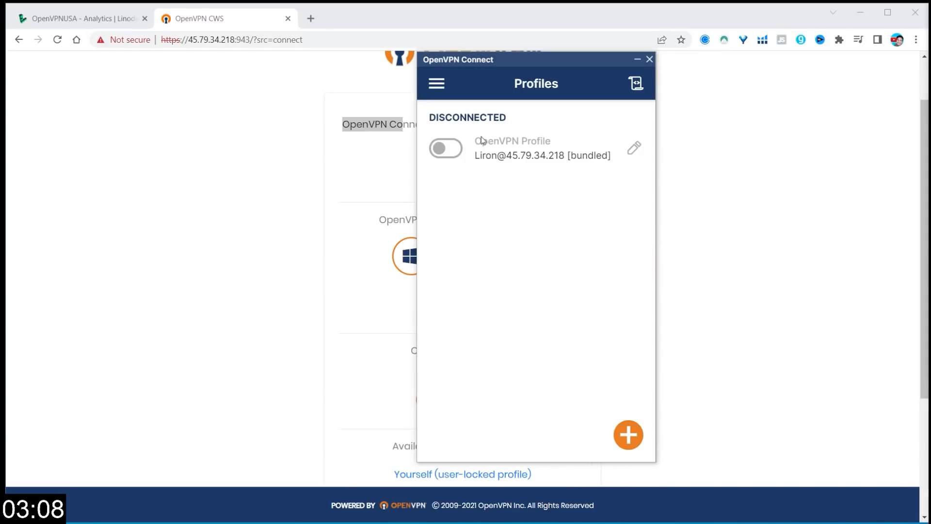
mouse_move(548, 162)
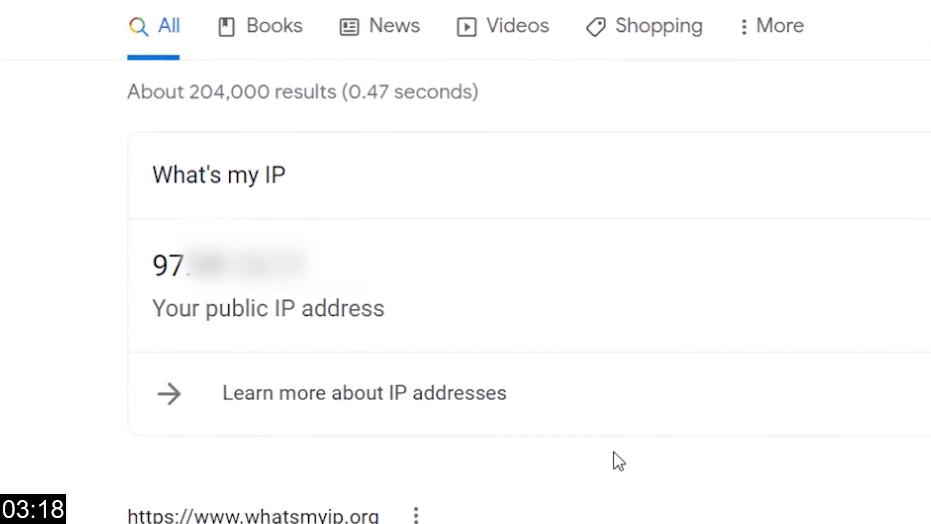
scroll("down", 3)
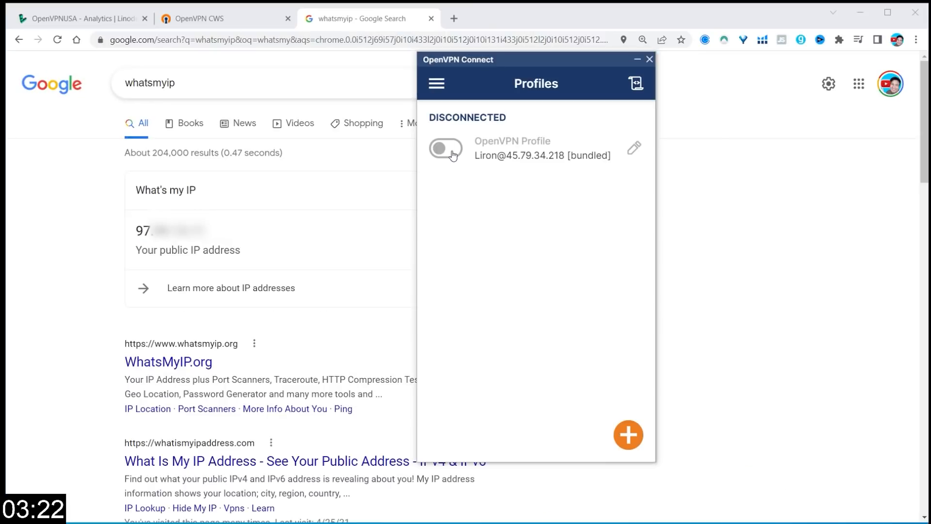
left_click(445, 148)
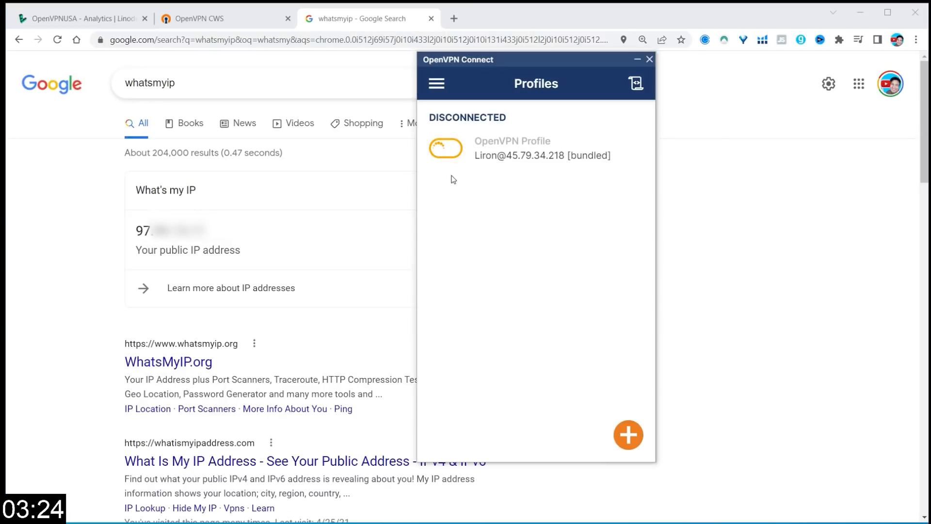
left_click(445, 148)
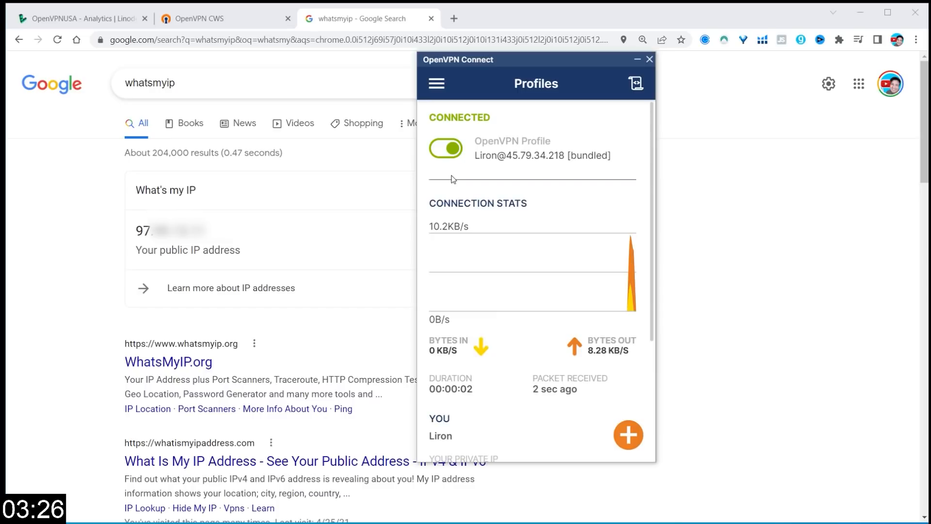